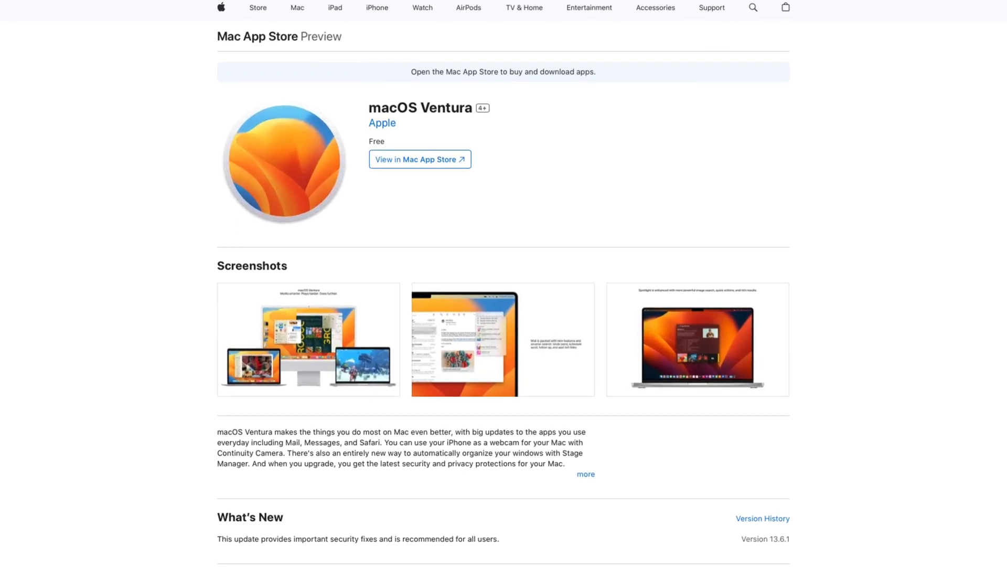
Step: Put Quick Sampler on Inst 1 and load the 12-8 Afro Cuban Conga 05 loop into it
scroll("down", 3)
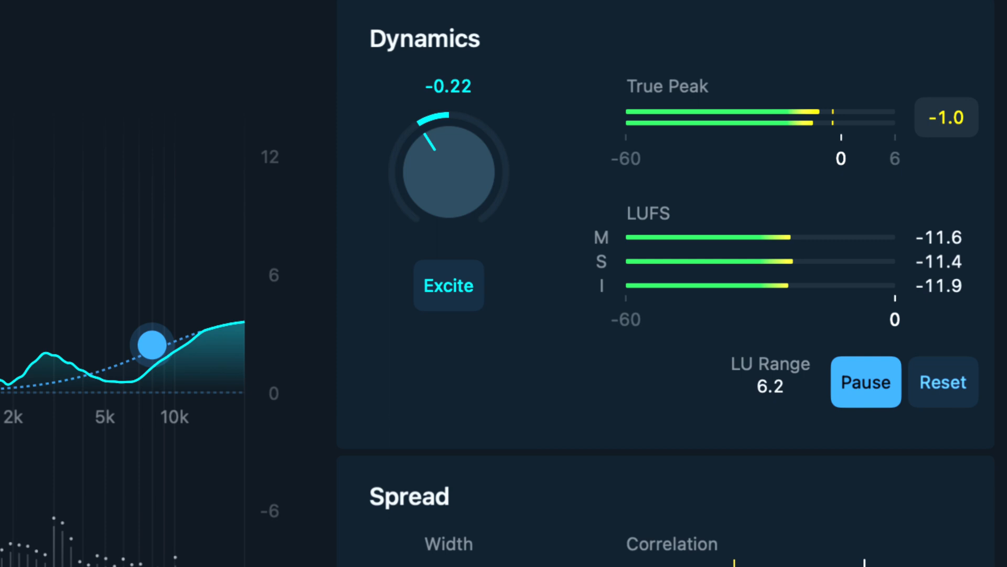
scroll("down", 3)
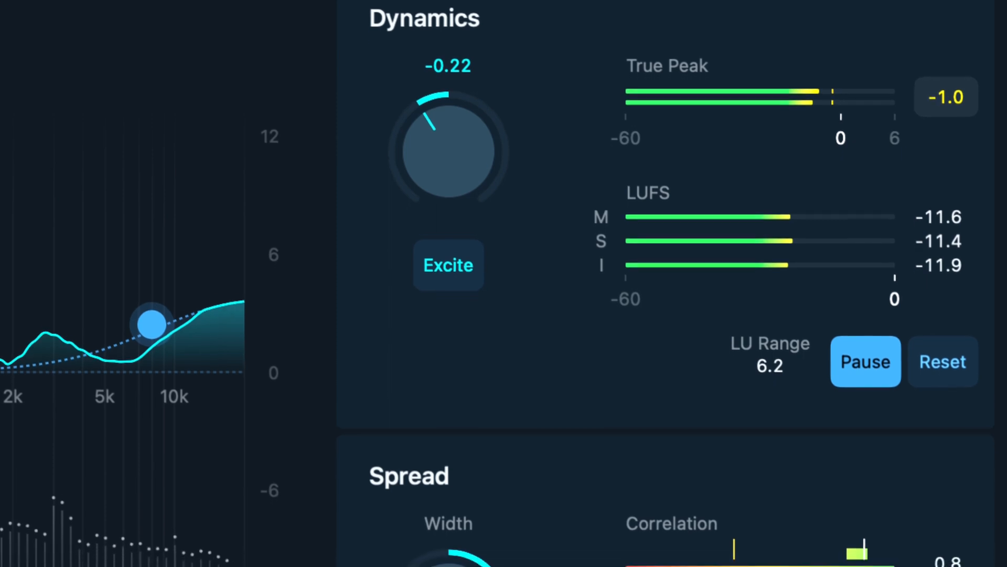
scroll("down", 3)
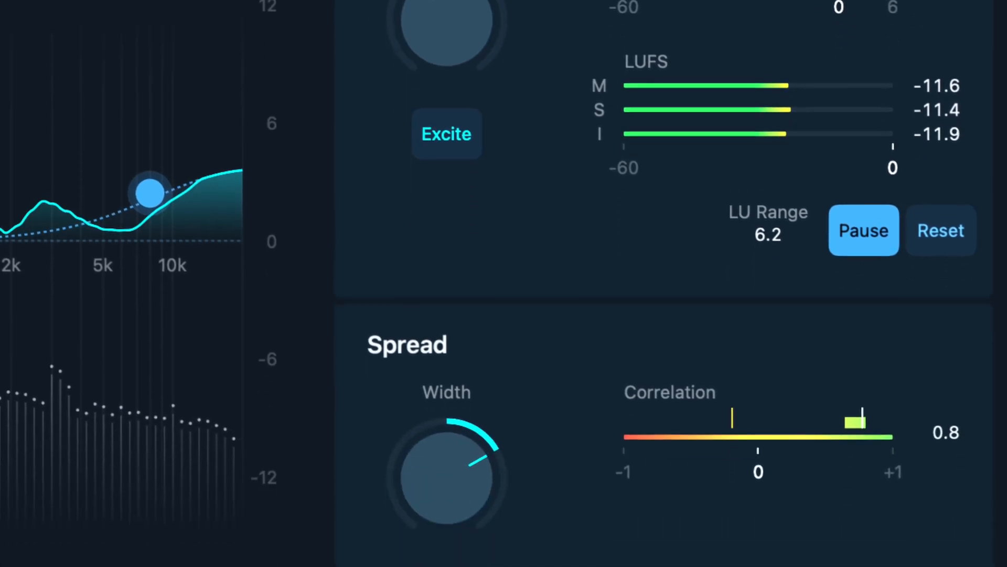
scroll("down", 3)
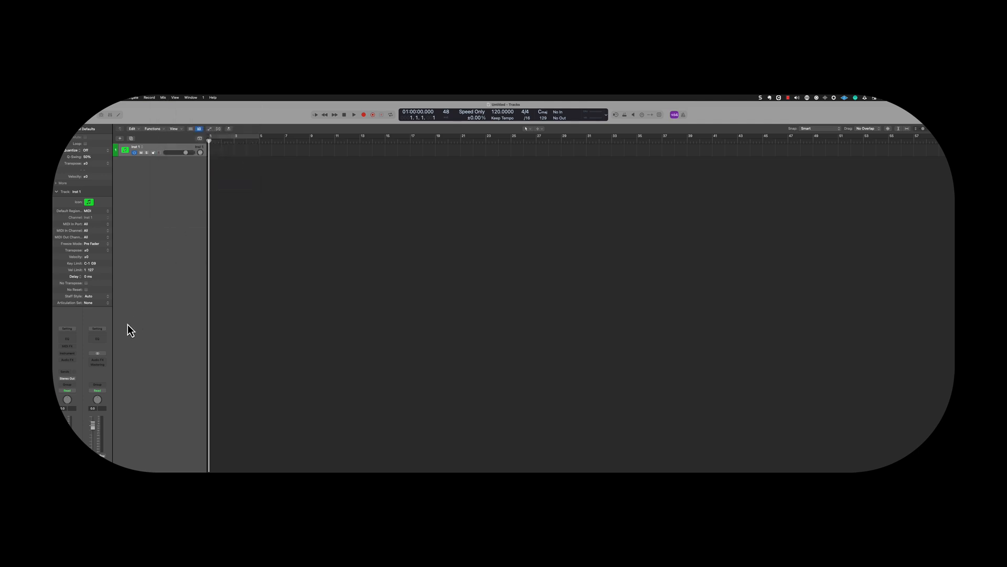
mouse_move(98, 360)
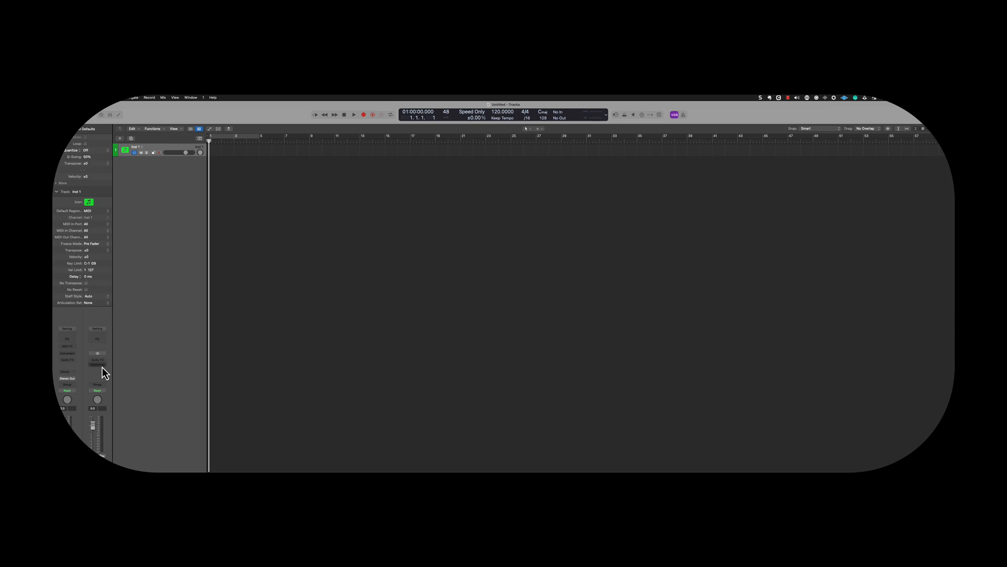
left_click(97, 362)
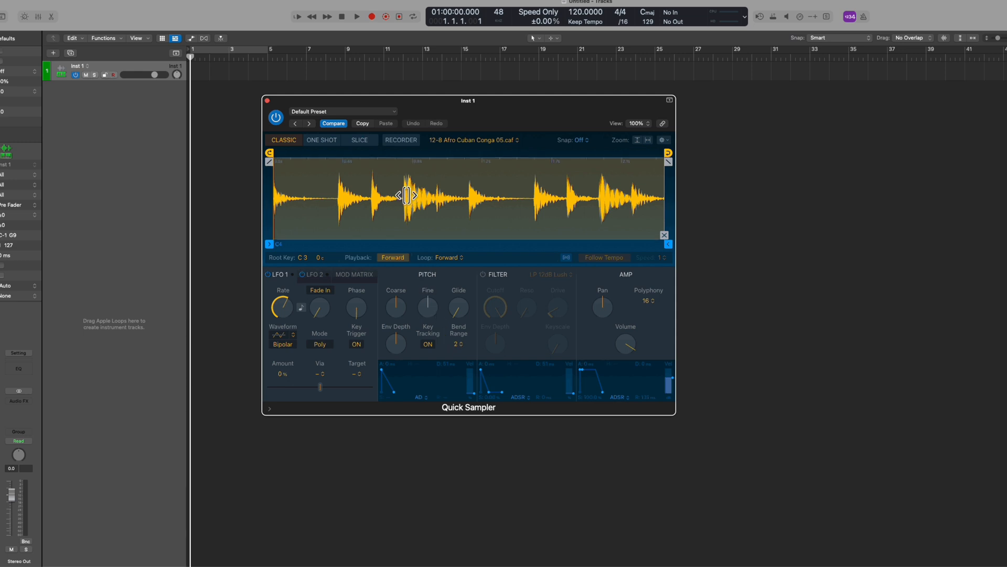
left_click(358, 140)
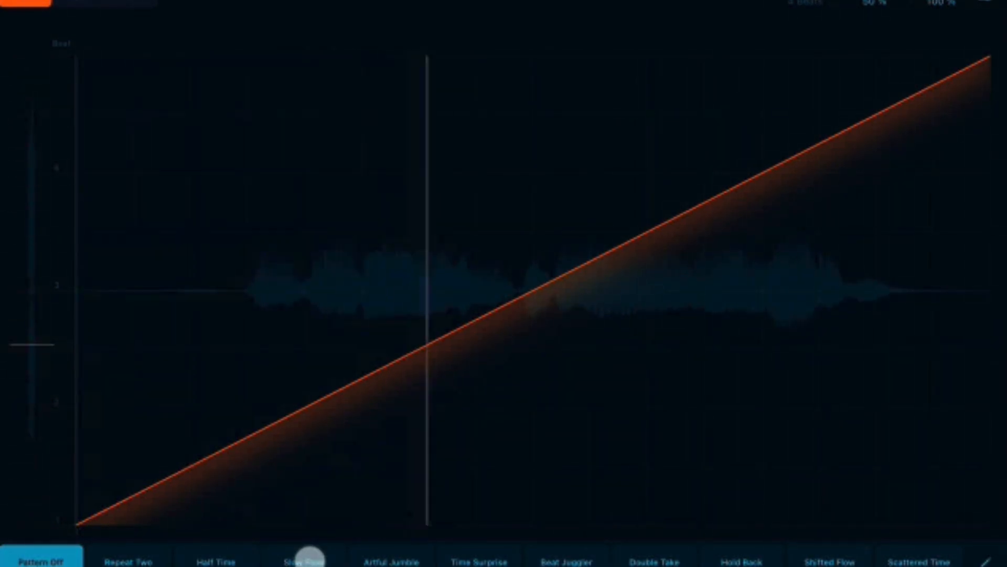
Step: Audition the Slow Flow, Half Time, Time Surprise and Double Take Beat Breaker patterns
left_click(304, 557)
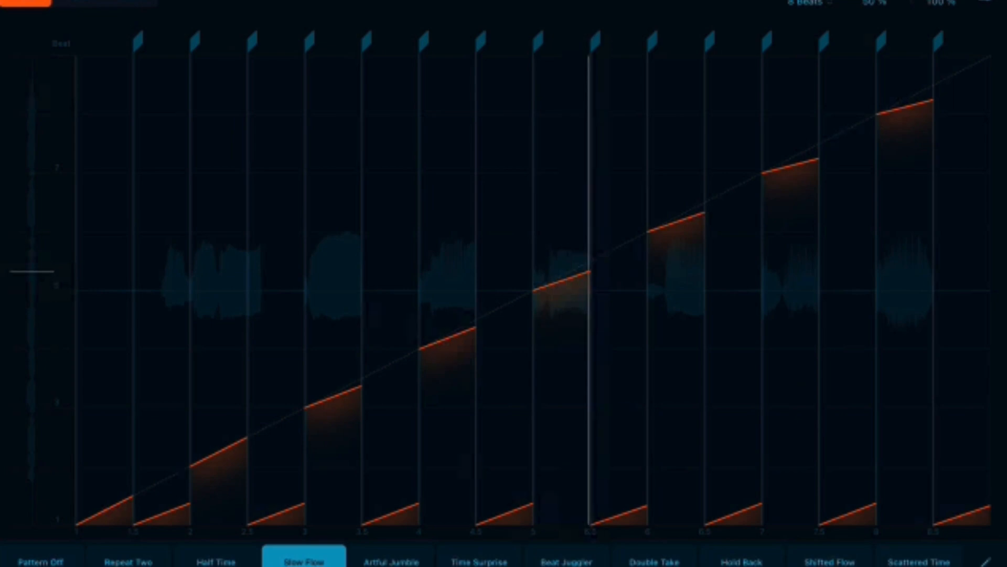
left_click(216, 560)
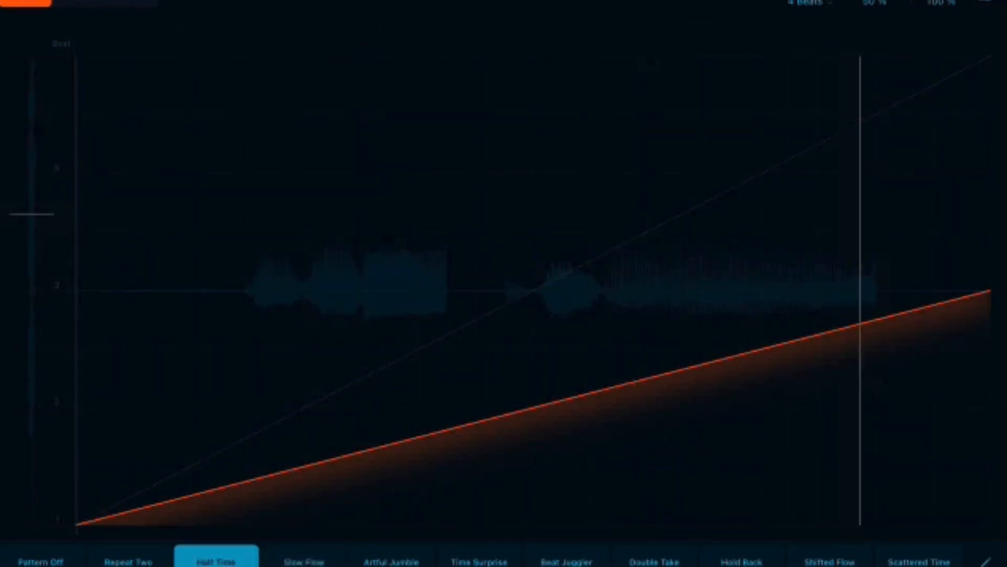
left_click(477, 558)
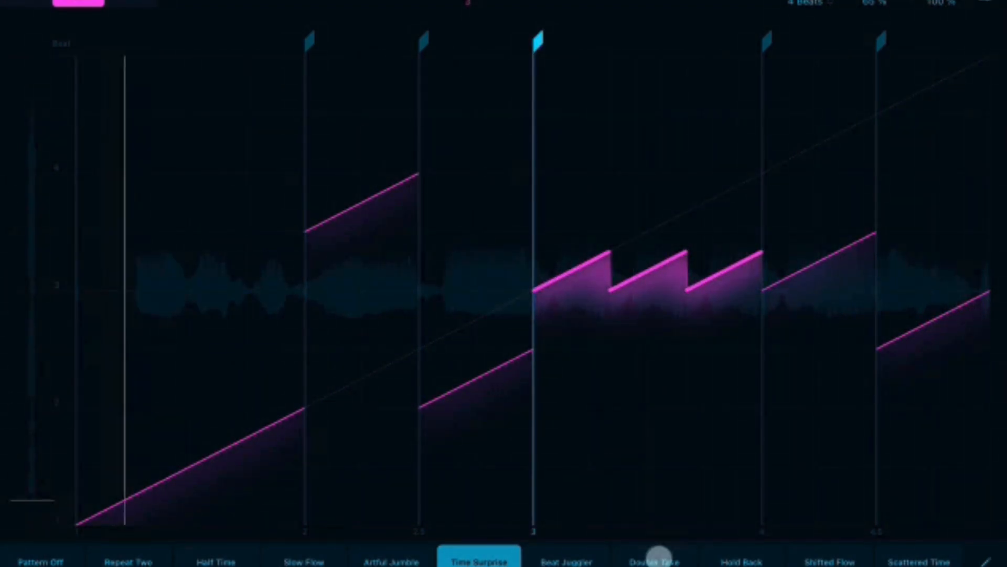
left_click(656, 555)
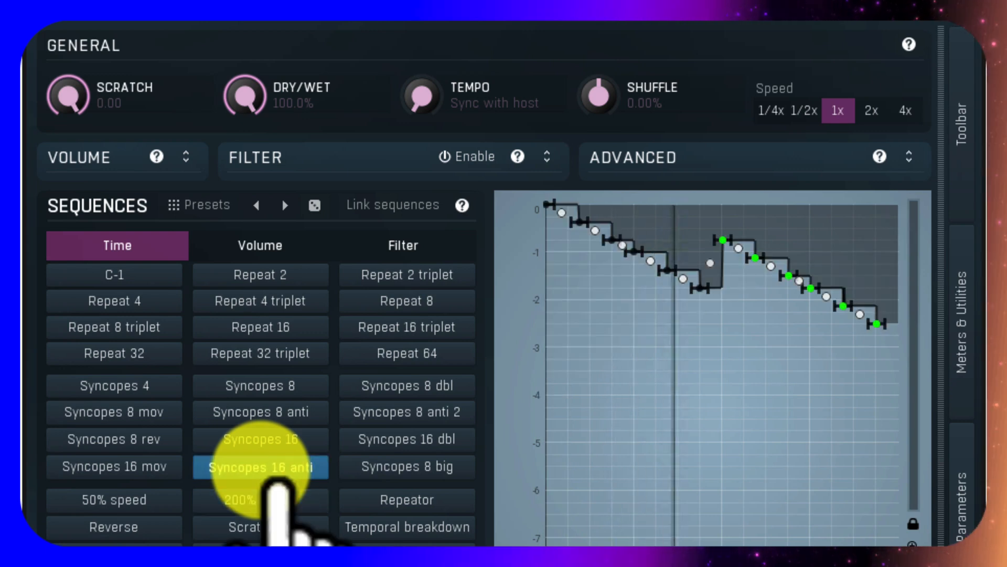
Step: Try the 200% speed and Syncopes 8 dbl sequences, then a long descending stepped sequence
left_click(260, 501)
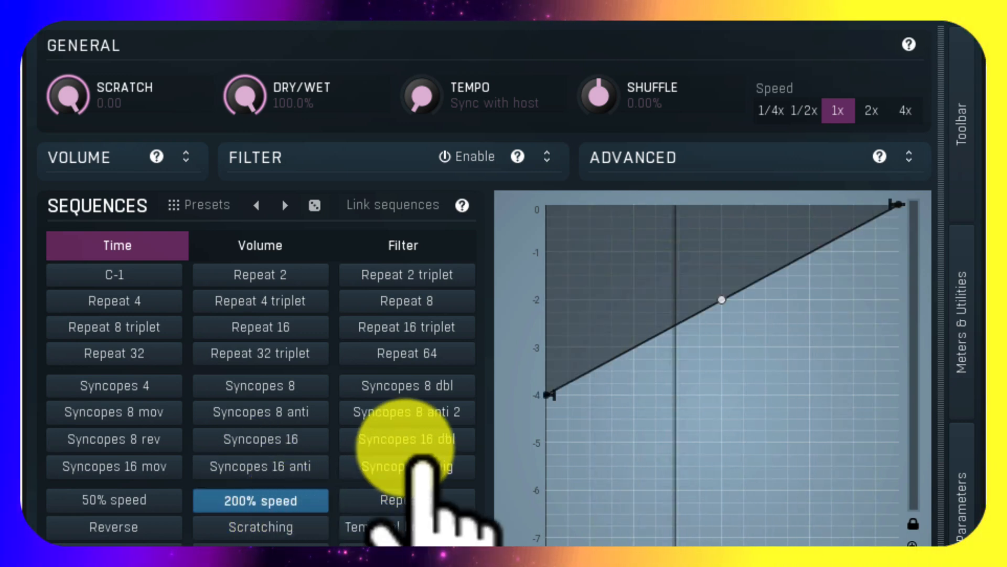
left_click(406, 386)
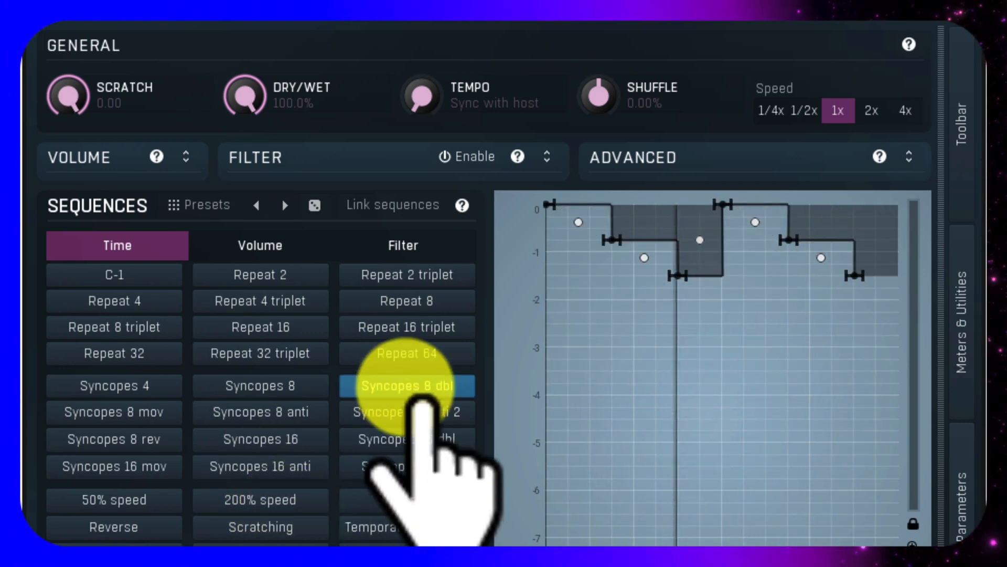
left_click(406, 386)
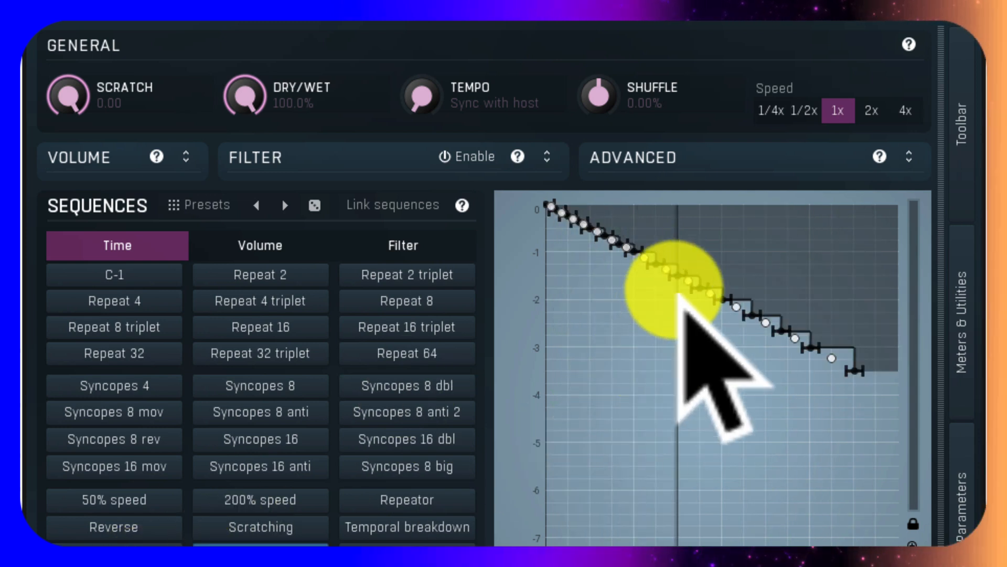
mouse_move(632, 464)
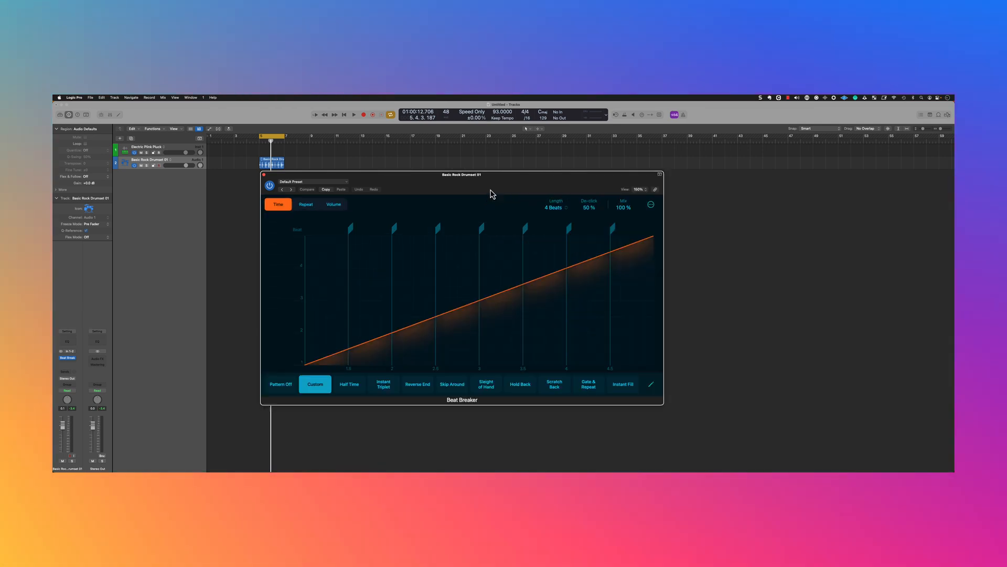
Step: Play the project and audition the Half Time, Instant Triplet and Reverse End patterns
left_click(353, 114)
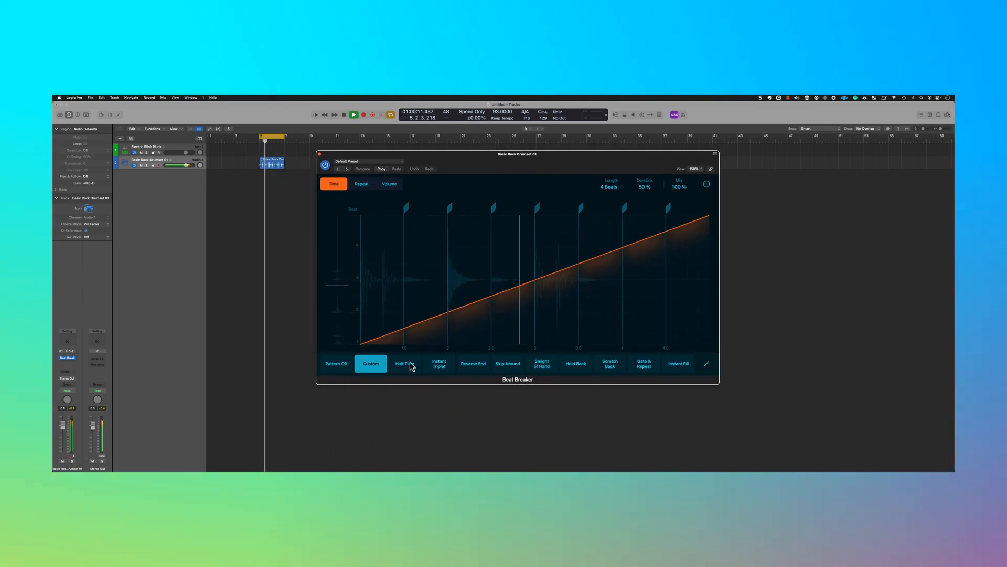
left_click(405, 364)
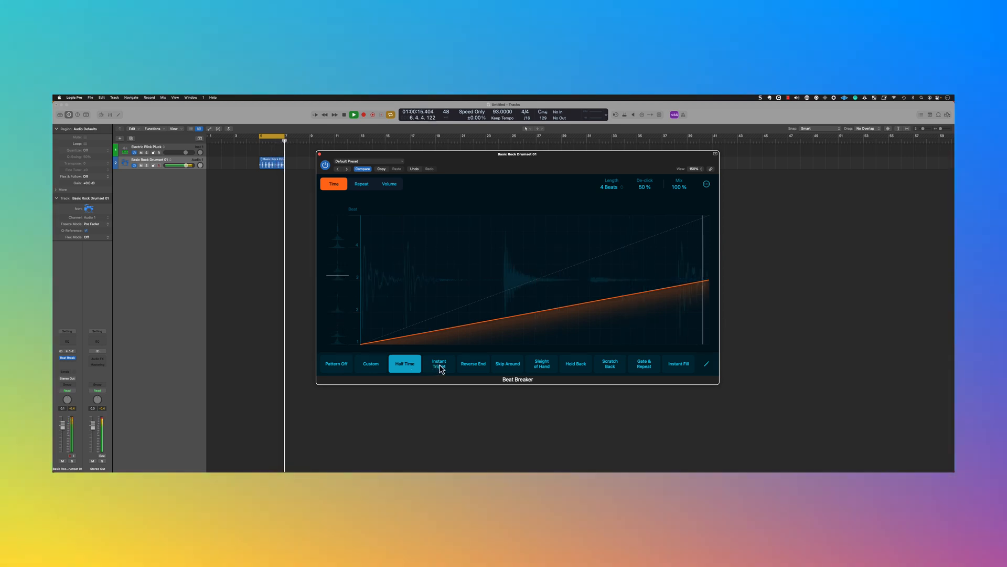
left_click(439, 363)
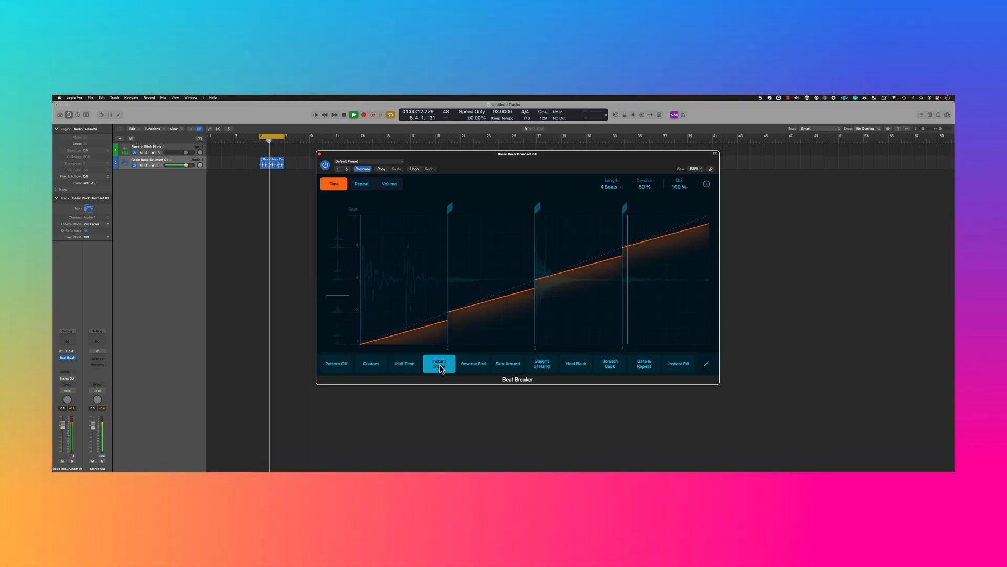
left_click(439, 363)
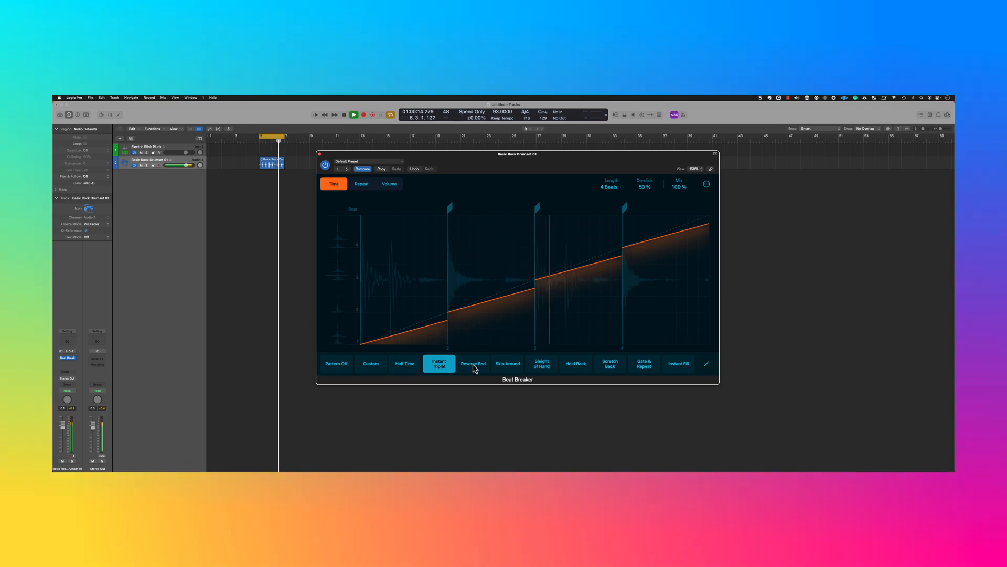
left_click(473, 363)
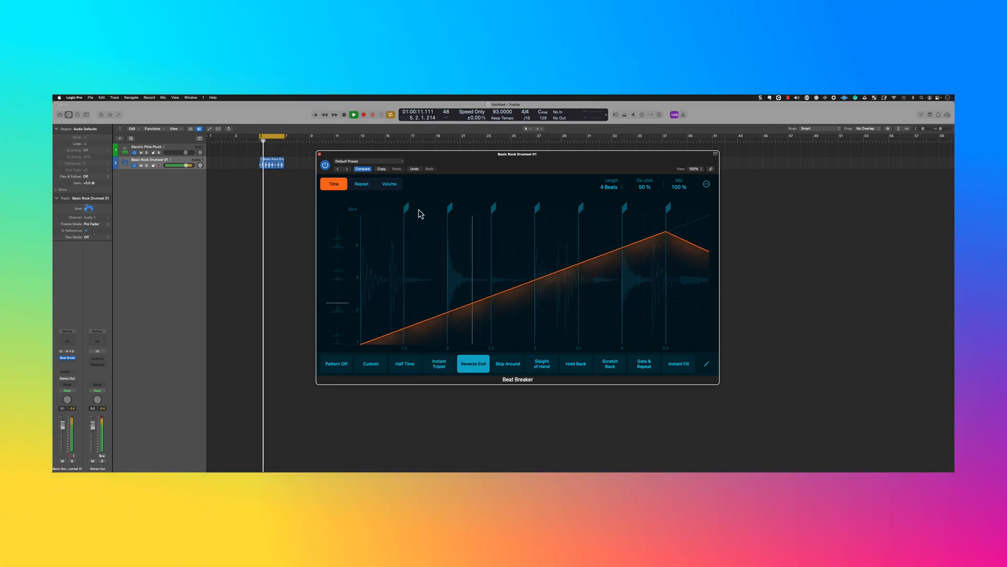
Step: Load the Speed Change and Action Decay presets, then step through Complex Arrangement and beyond
left_click(361, 161)
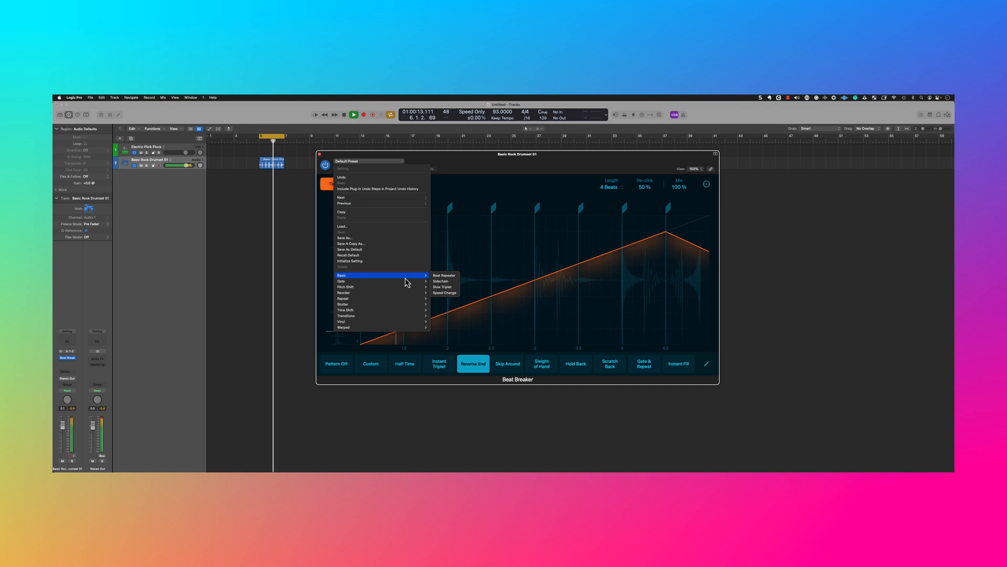
mouse_move(445, 275)
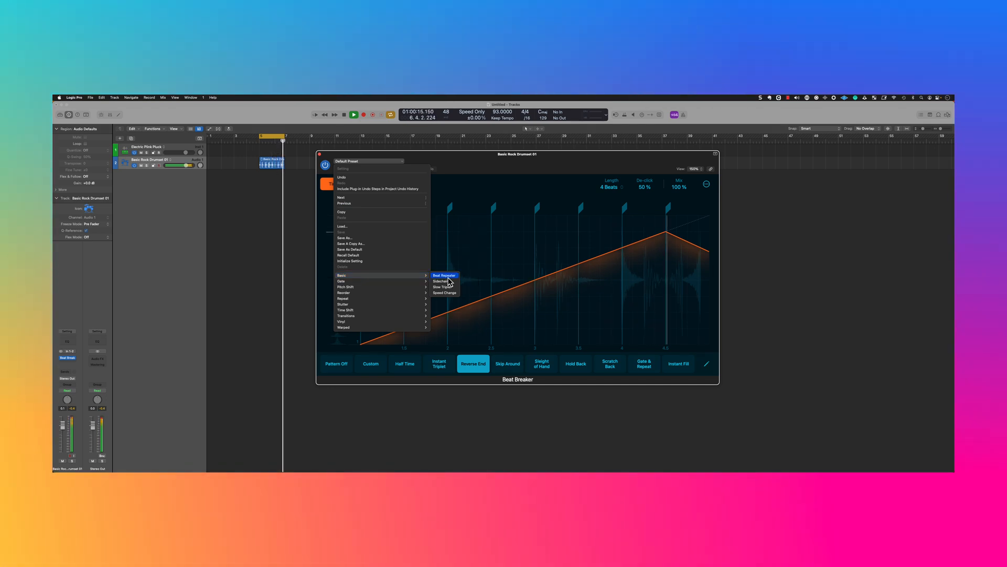
left_click(444, 292)
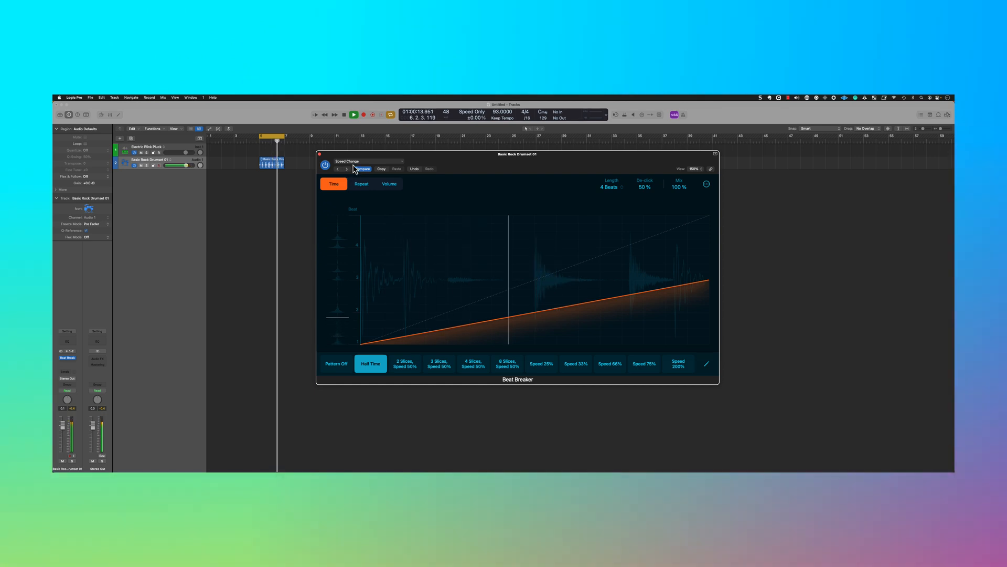
left_click(366, 161)
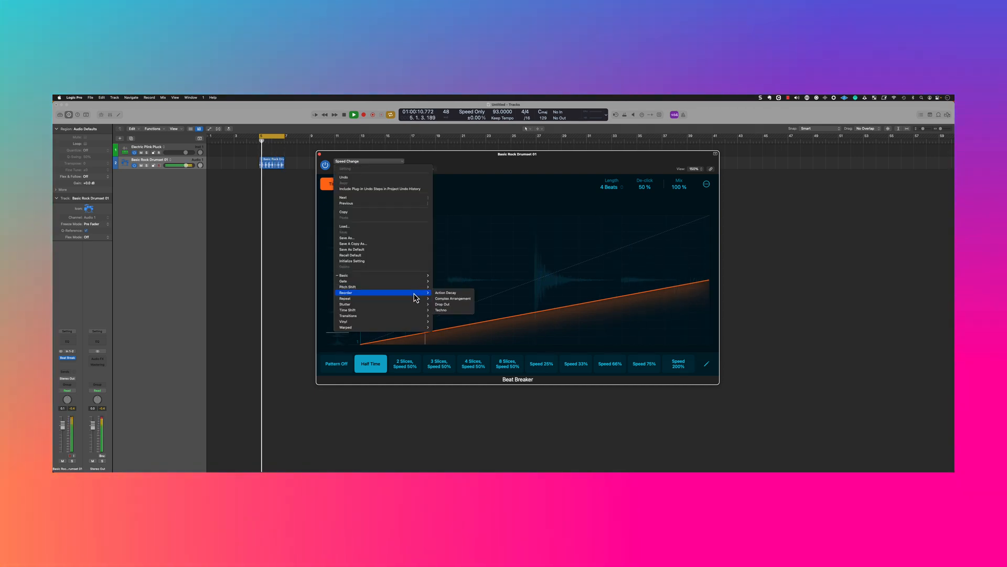
left_click(445, 292)
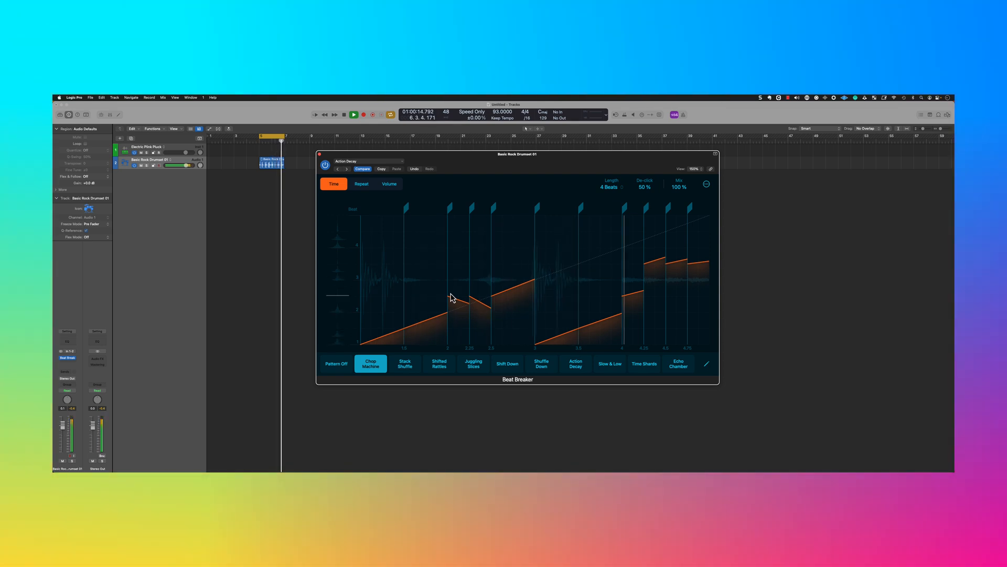
left_click(339, 169)
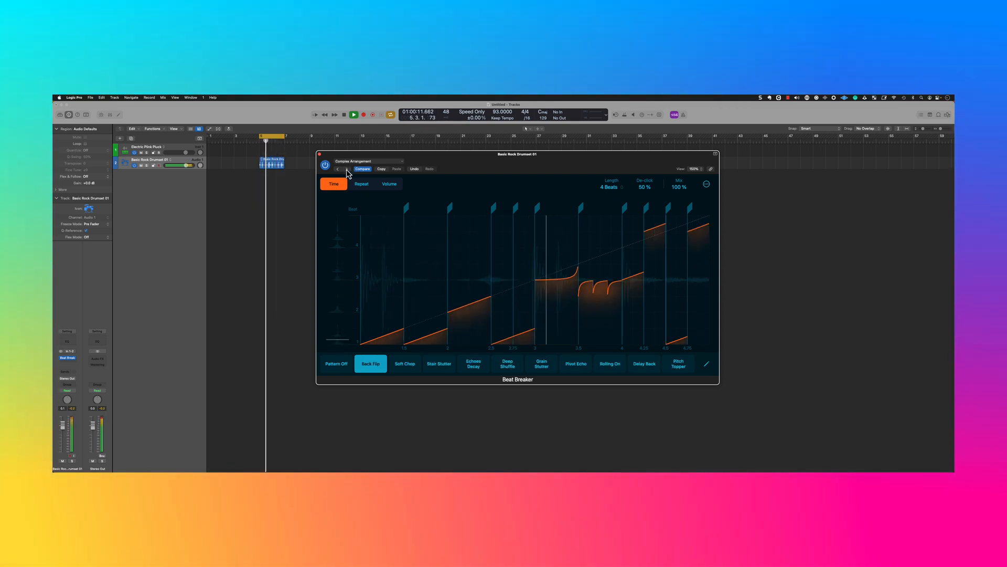
left_click(353, 114)
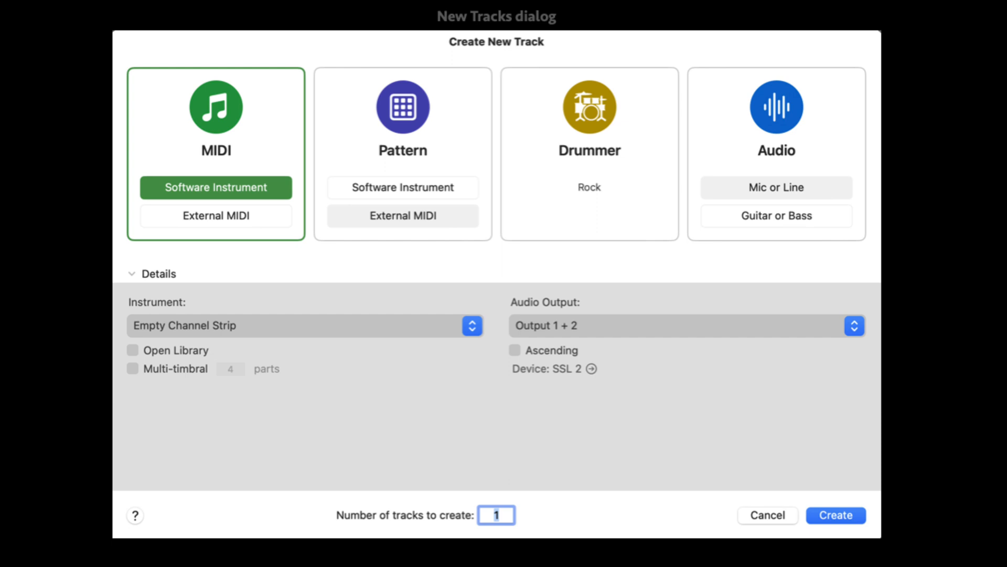
Step: Create a new software instrument track for the SoCal drummer
left_click(835, 515)
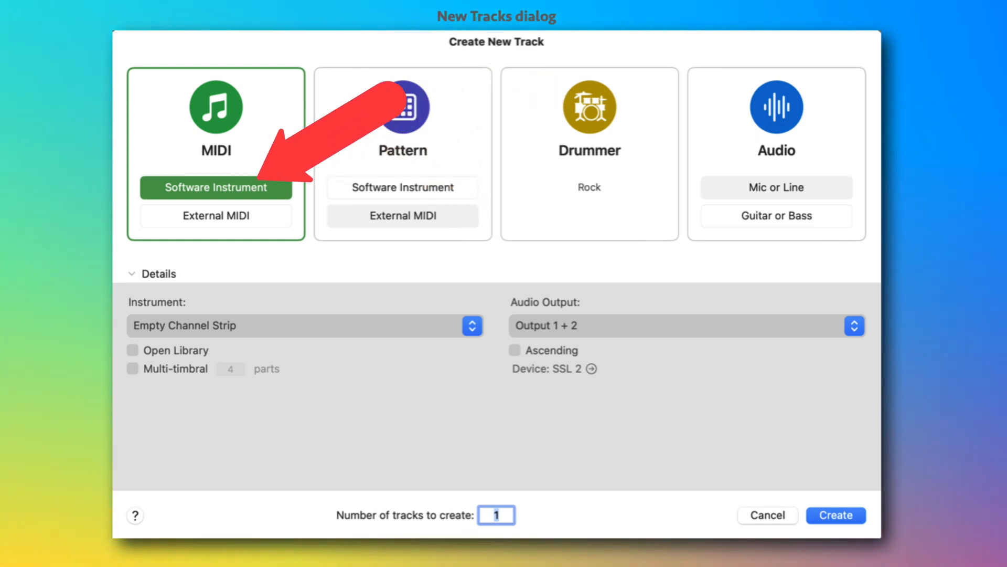
left_click(835, 515)
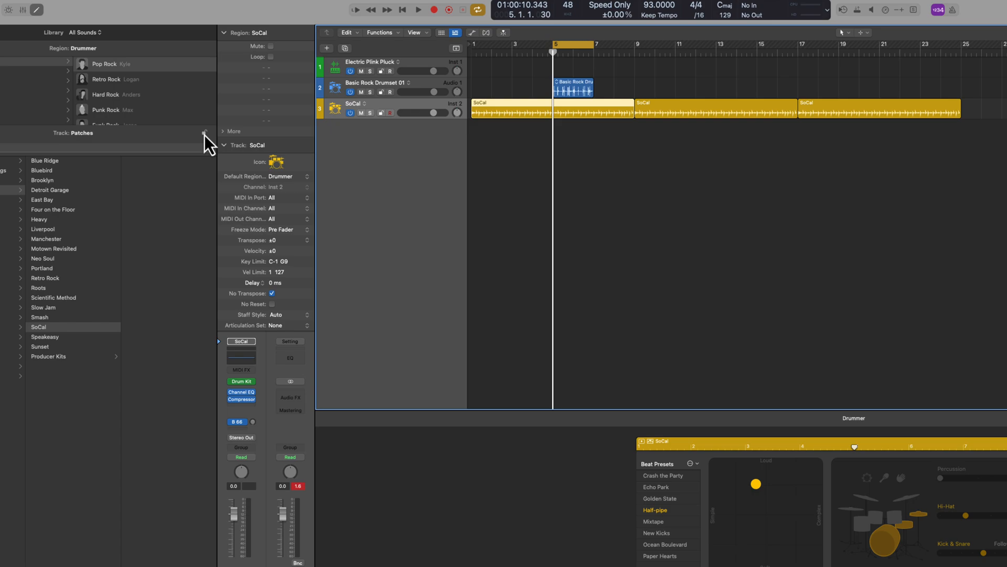
Step: Arm the SoCal drummer track and record its performance as MIDI
left_click(433, 9)
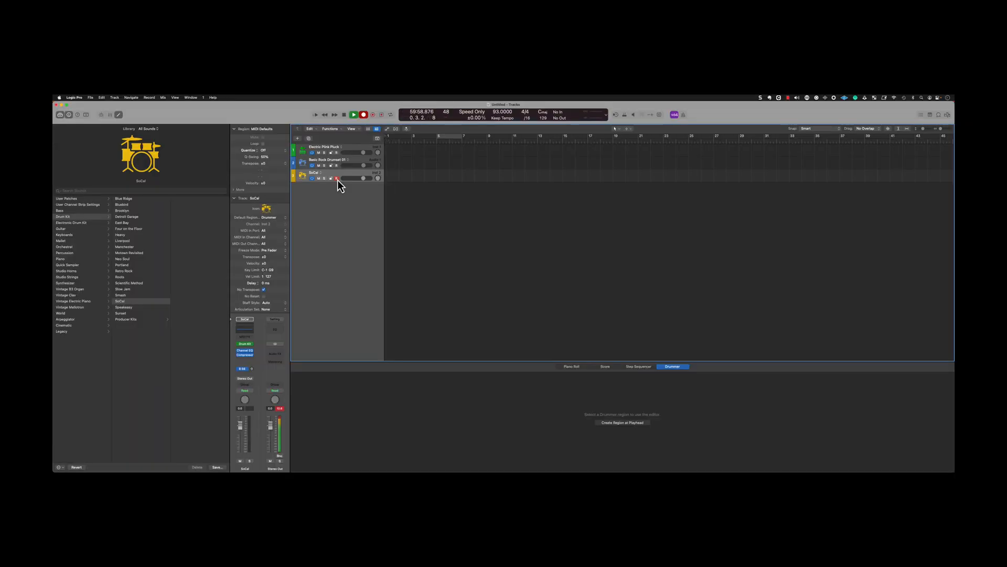
left_click(353, 115)
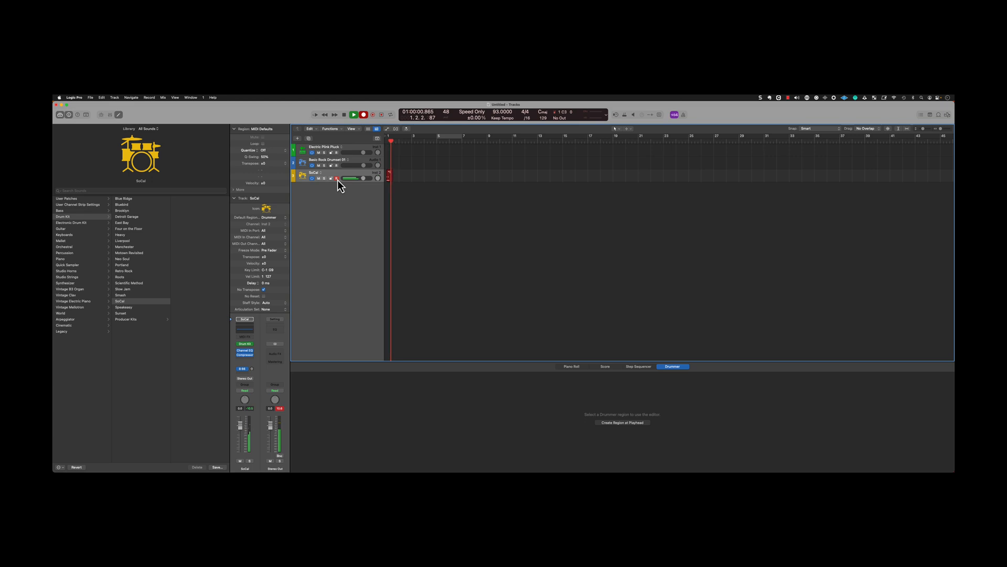
left_click(352, 114)
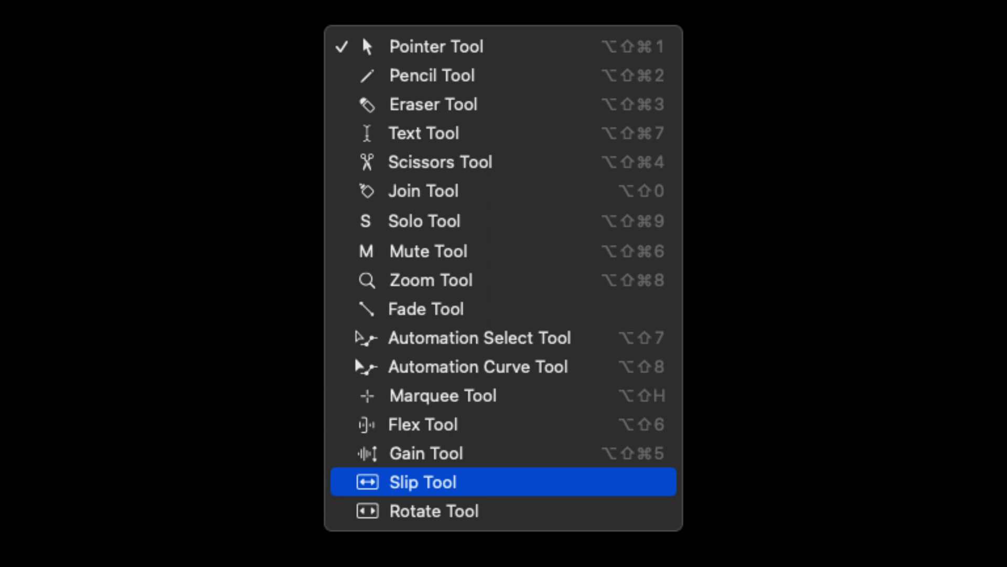
Step: Choose the Slip Tool and slip the audio inside the Ancient Shrine Beat 04 region
left_click(424, 481)
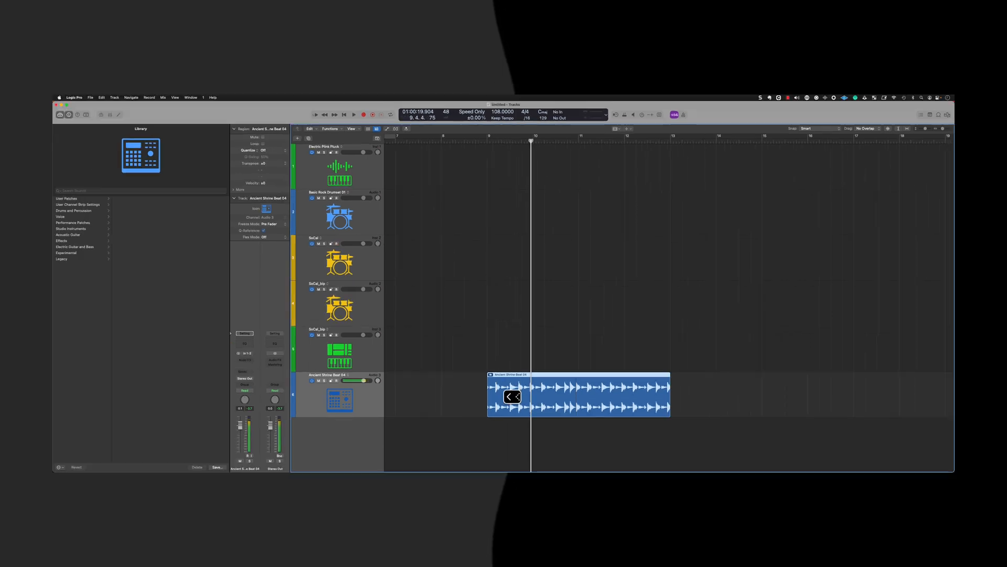
left_click(500, 141)
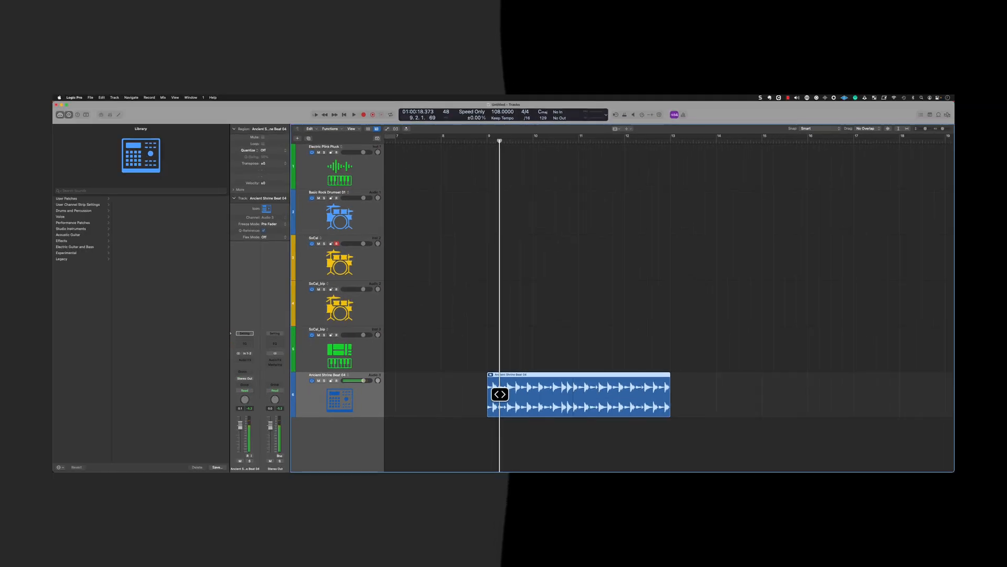
left_click(353, 114)
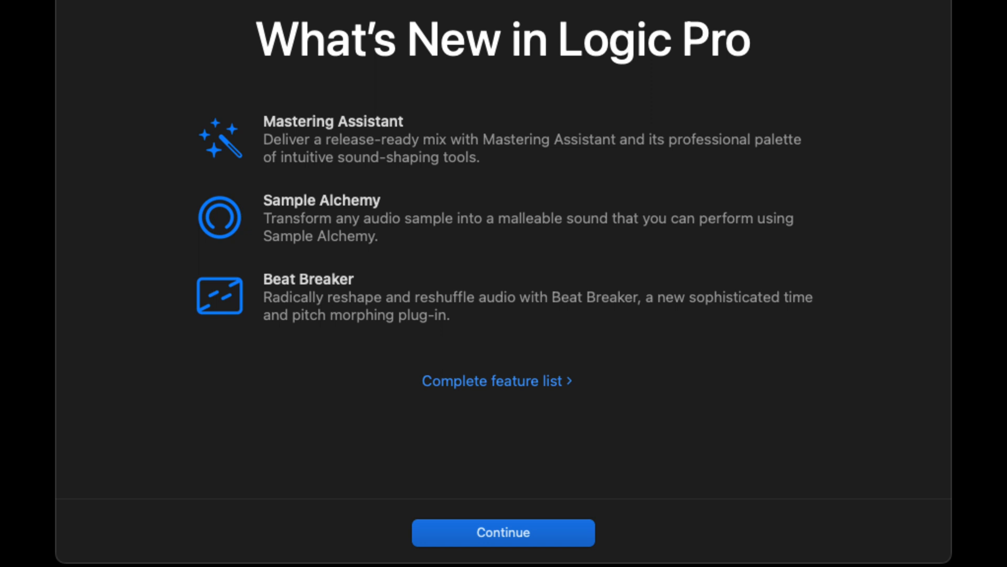
Step: Dismiss the What's New overview with Continue
left_click(503, 532)
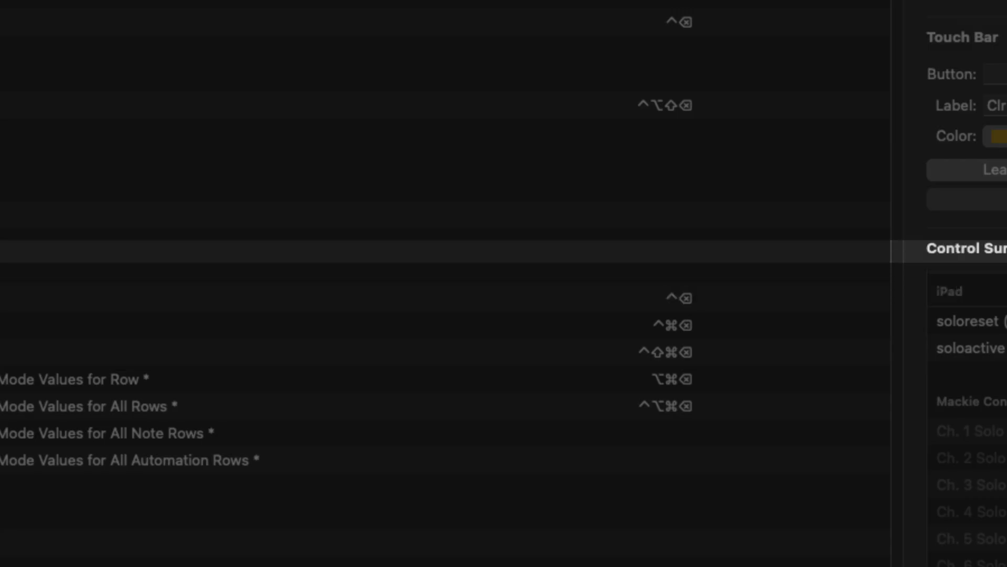